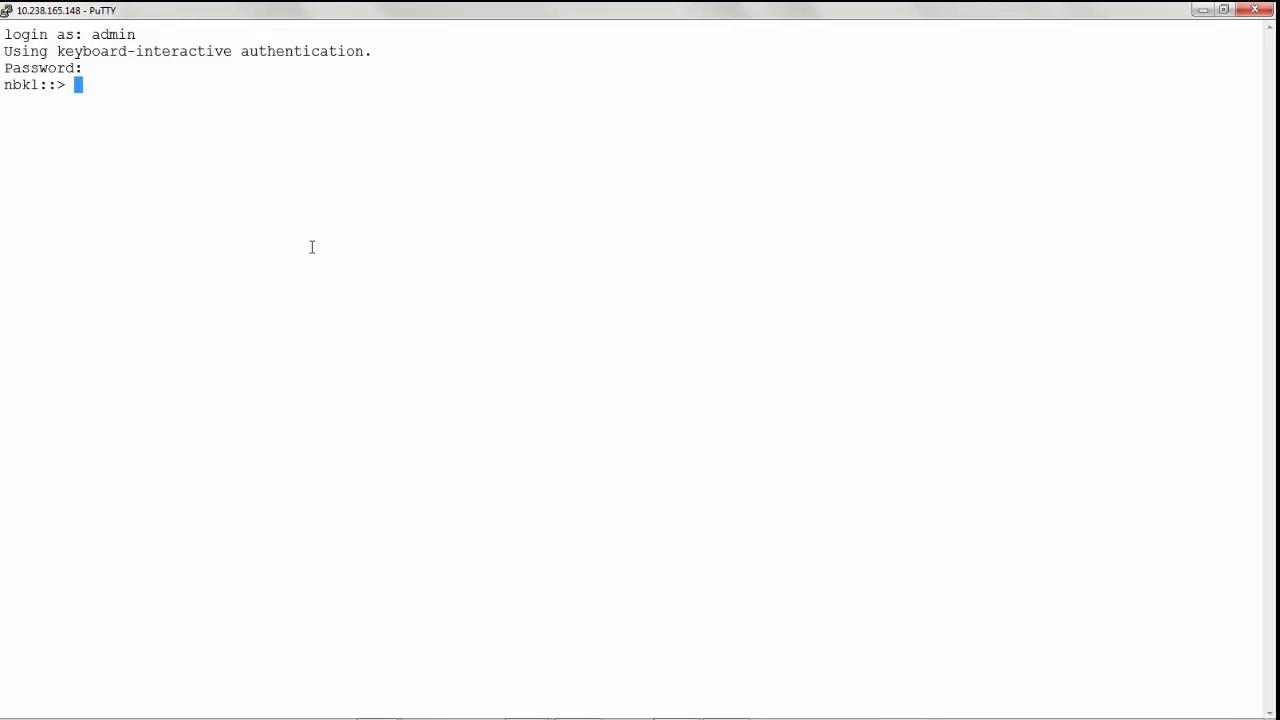
# Run event log show -time 3/25/2015 * to list that day's EMS events
pyautogui.write('event')
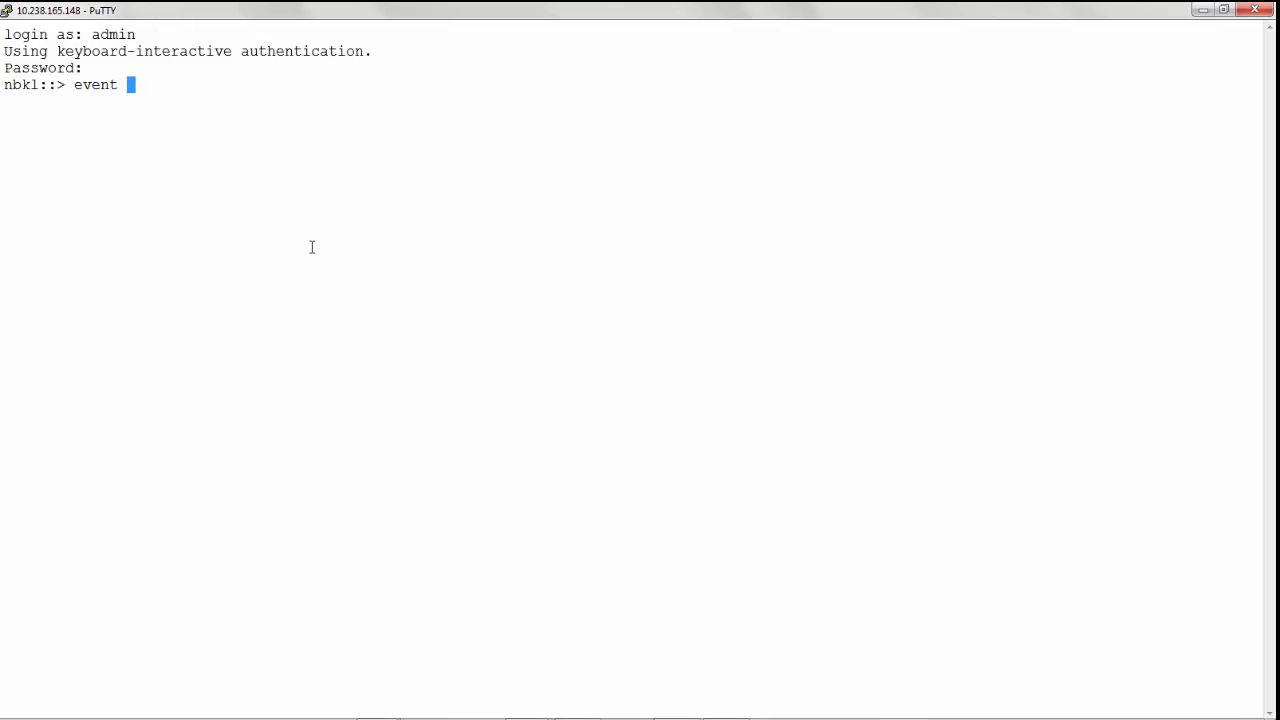
pyautogui.write('log show')
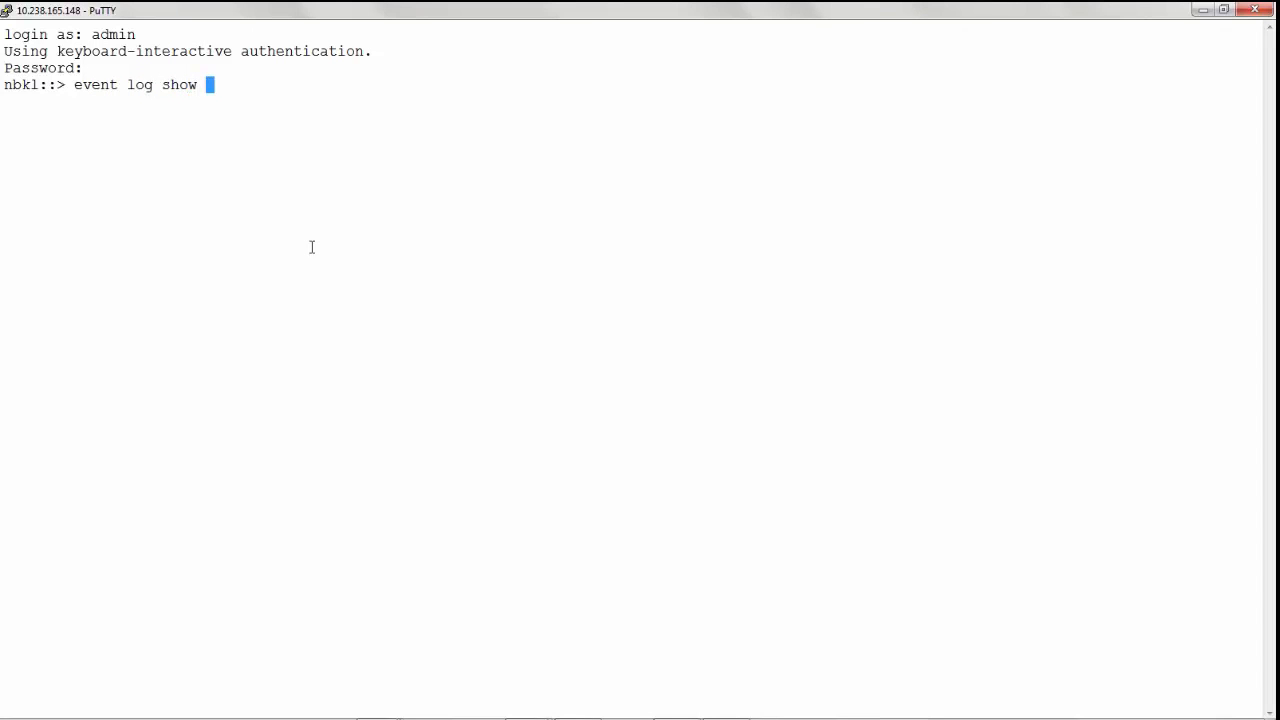
pyautogui.write('-time')
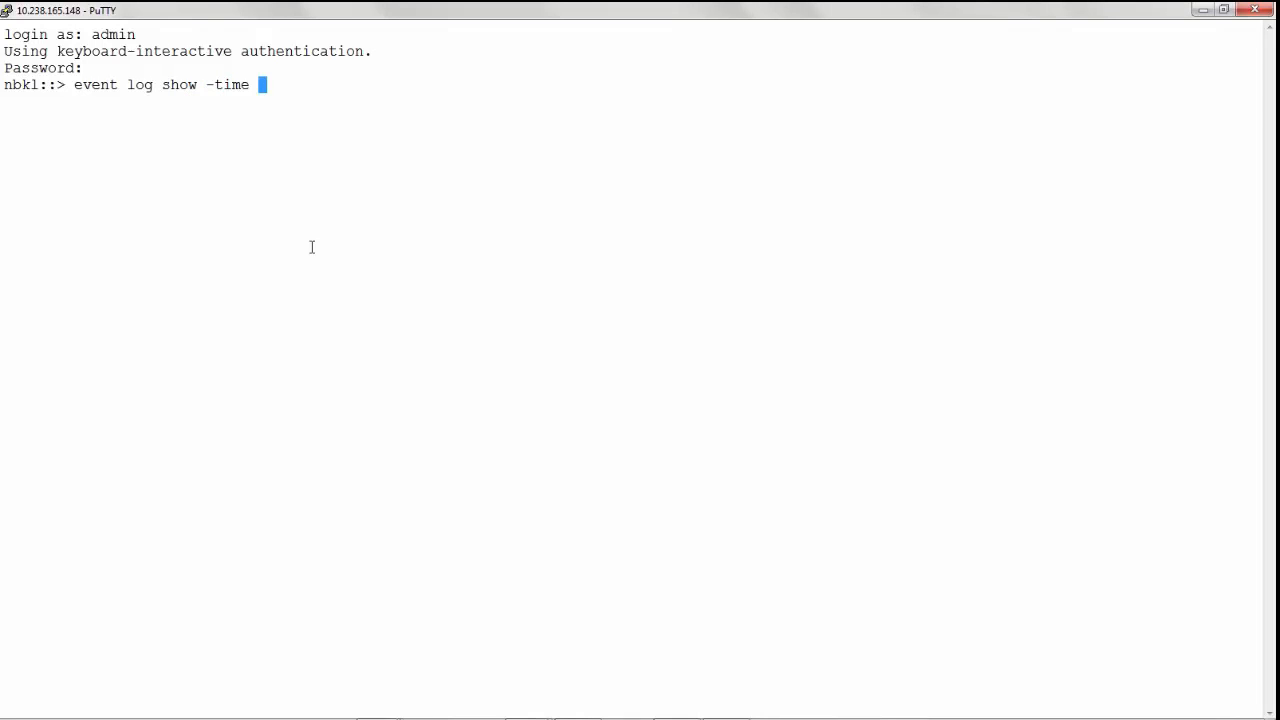
pyautogui.write('3/')
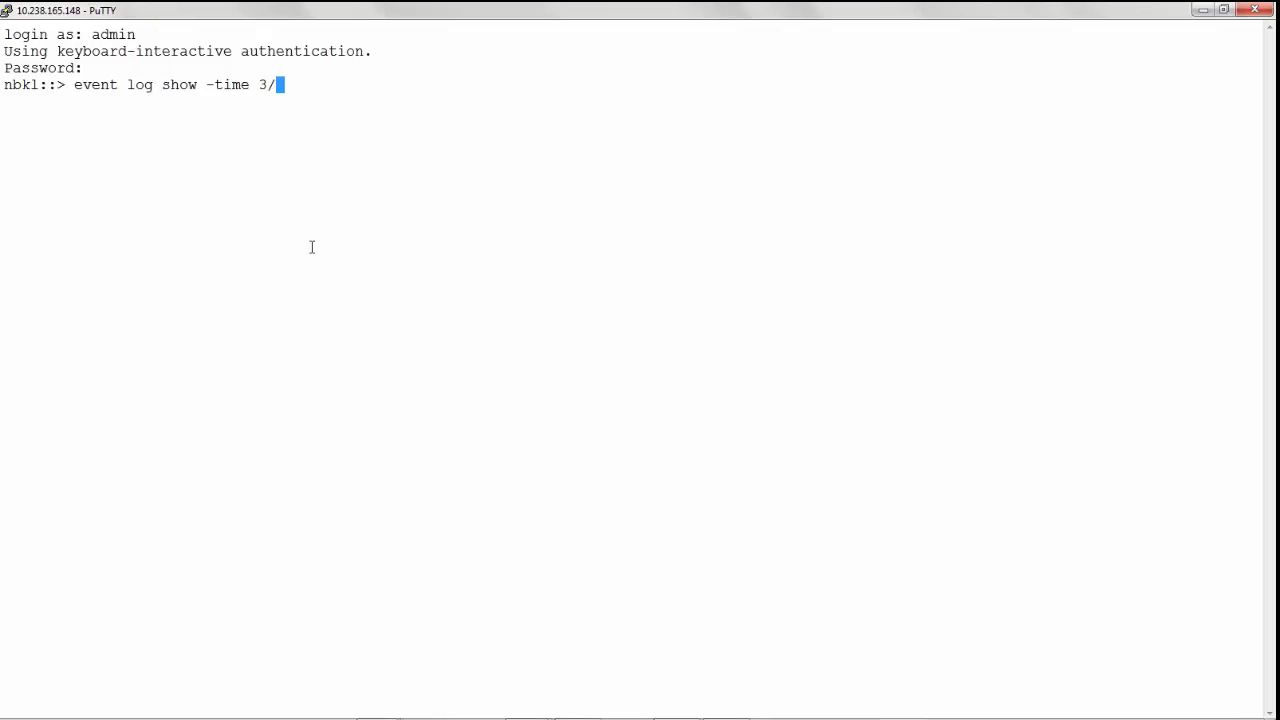
pyautogui.write('25/2')
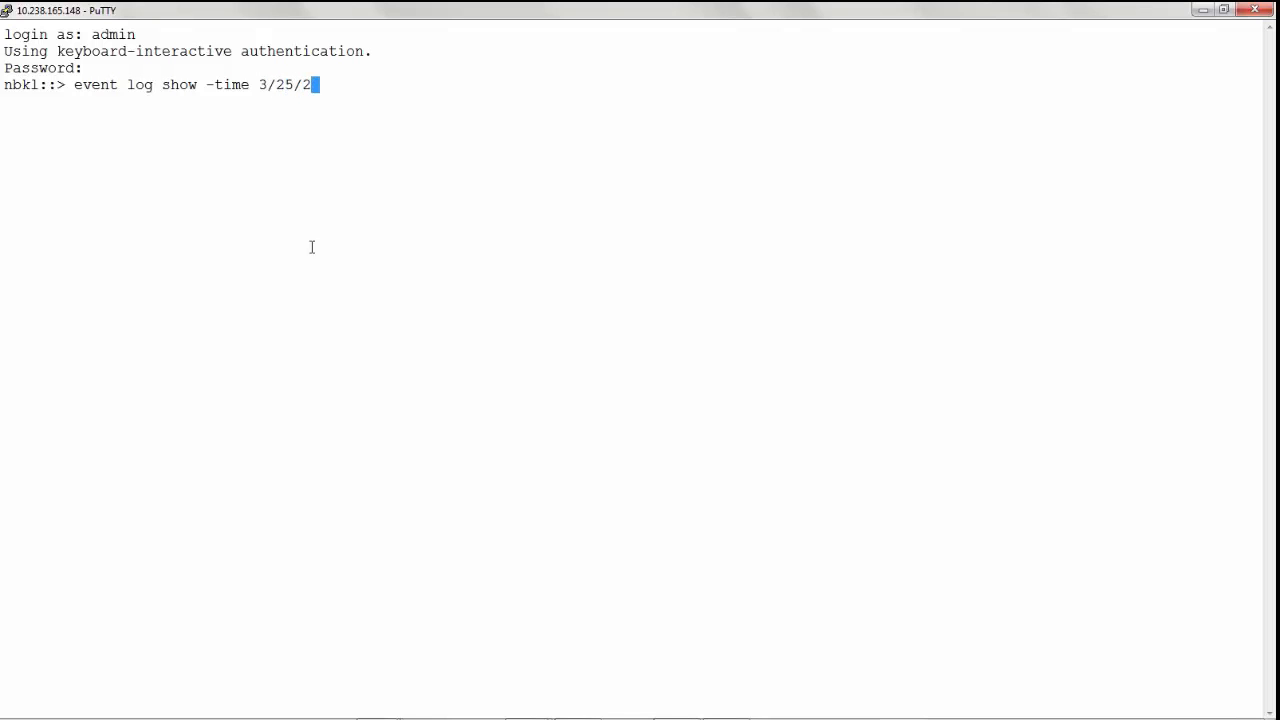
pyautogui.write('015')
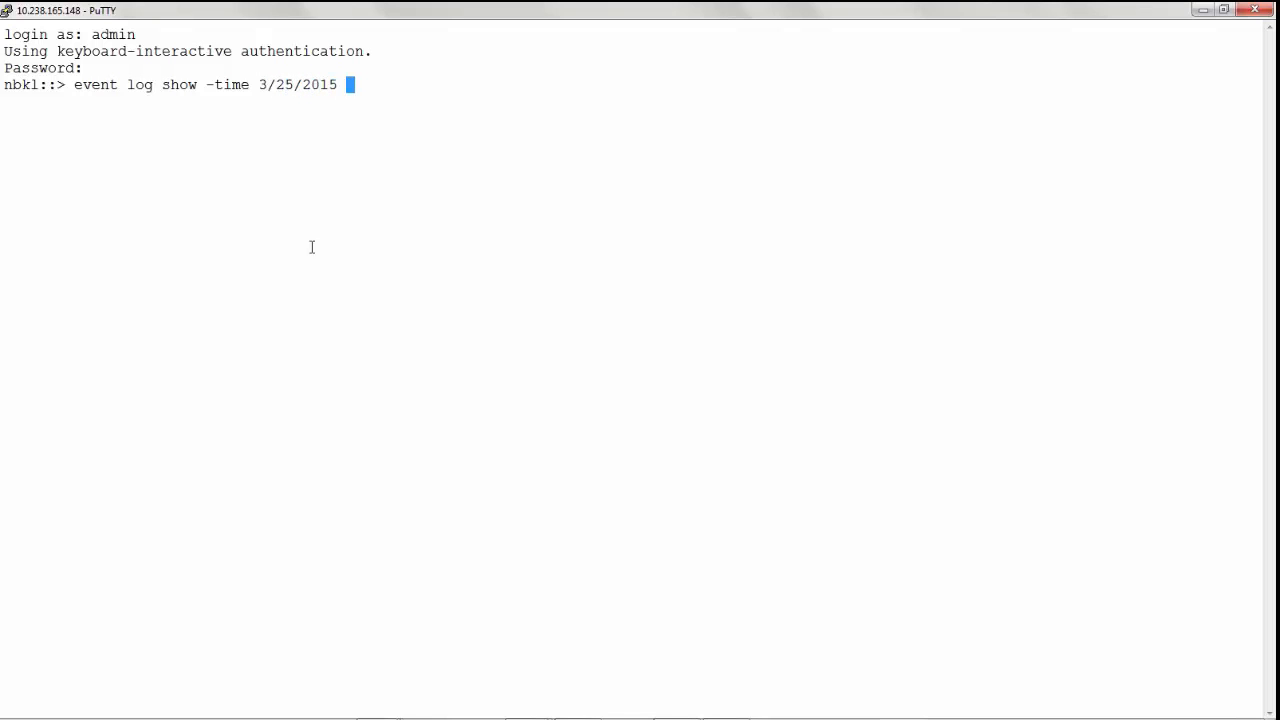
pyautogui.write('*')
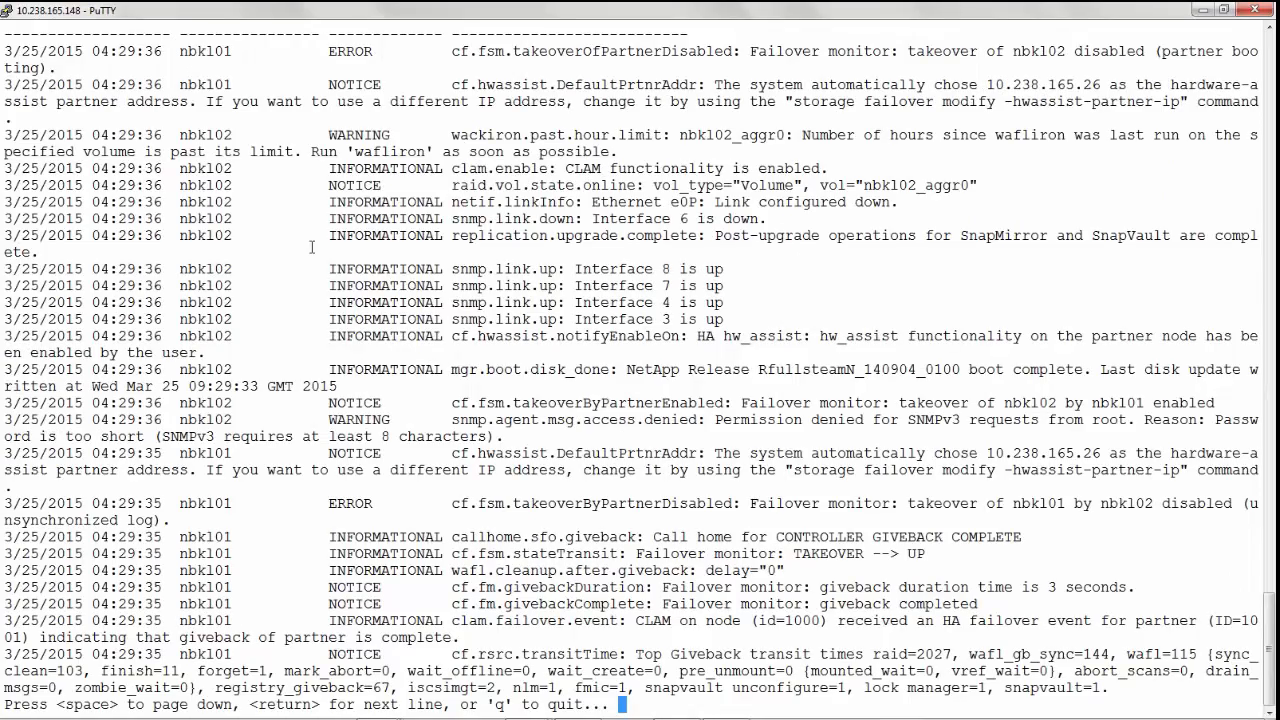
# Page through the 3/25/2015 listing to its end and begin the next event log command
pyautogui.press('space')
pyautogui.write('q')
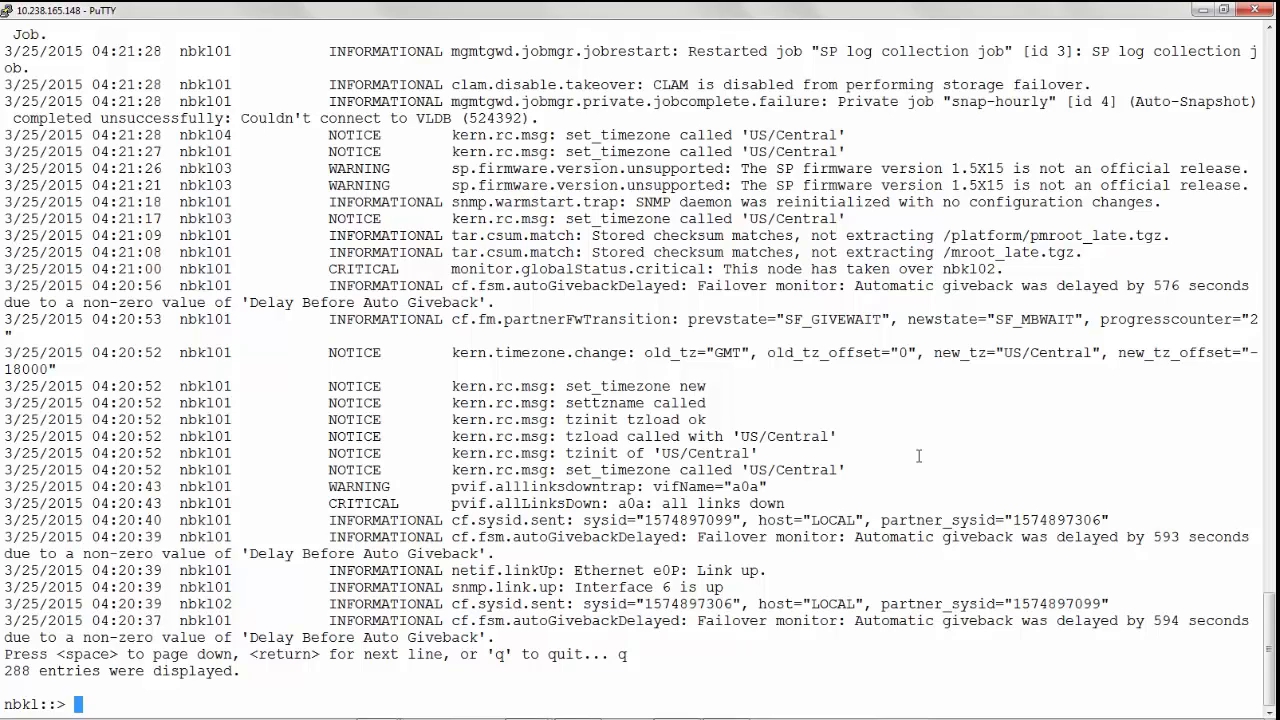
pyautogui.write('event')
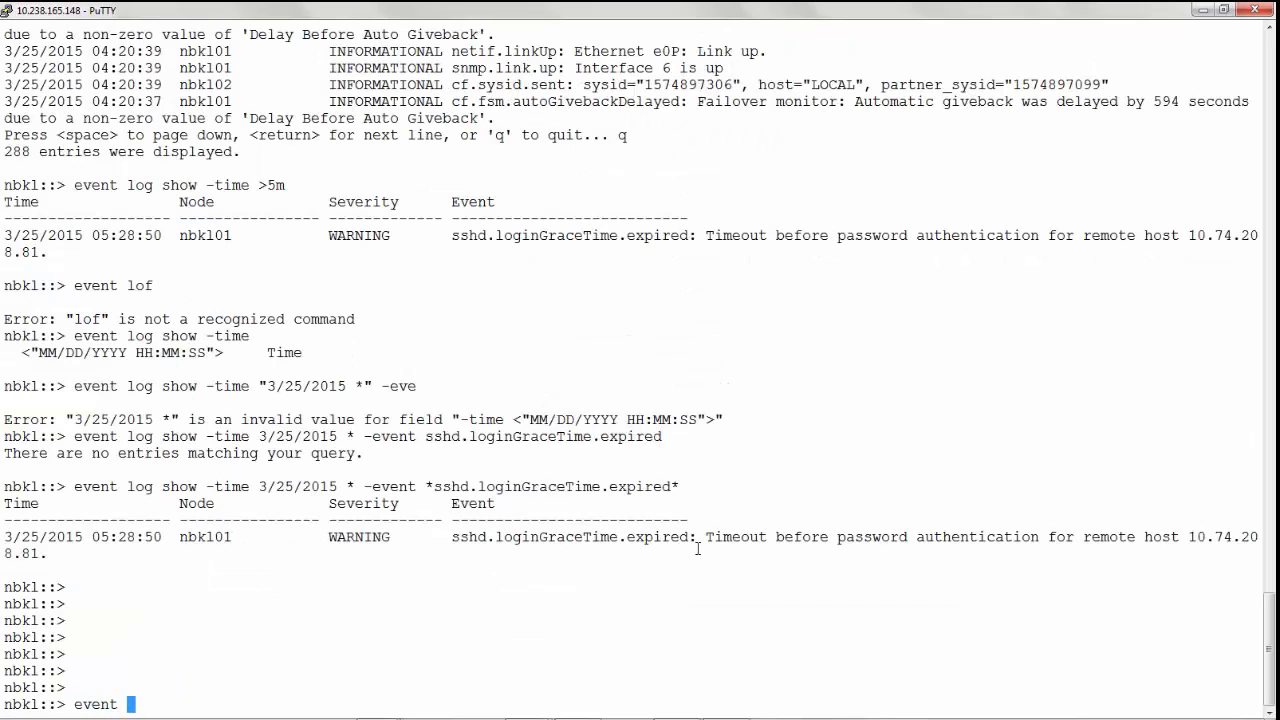
# Filter the 3/25/2015 event log to sshd.loginGraceTime.expired* events only
pyautogui.write('log show')
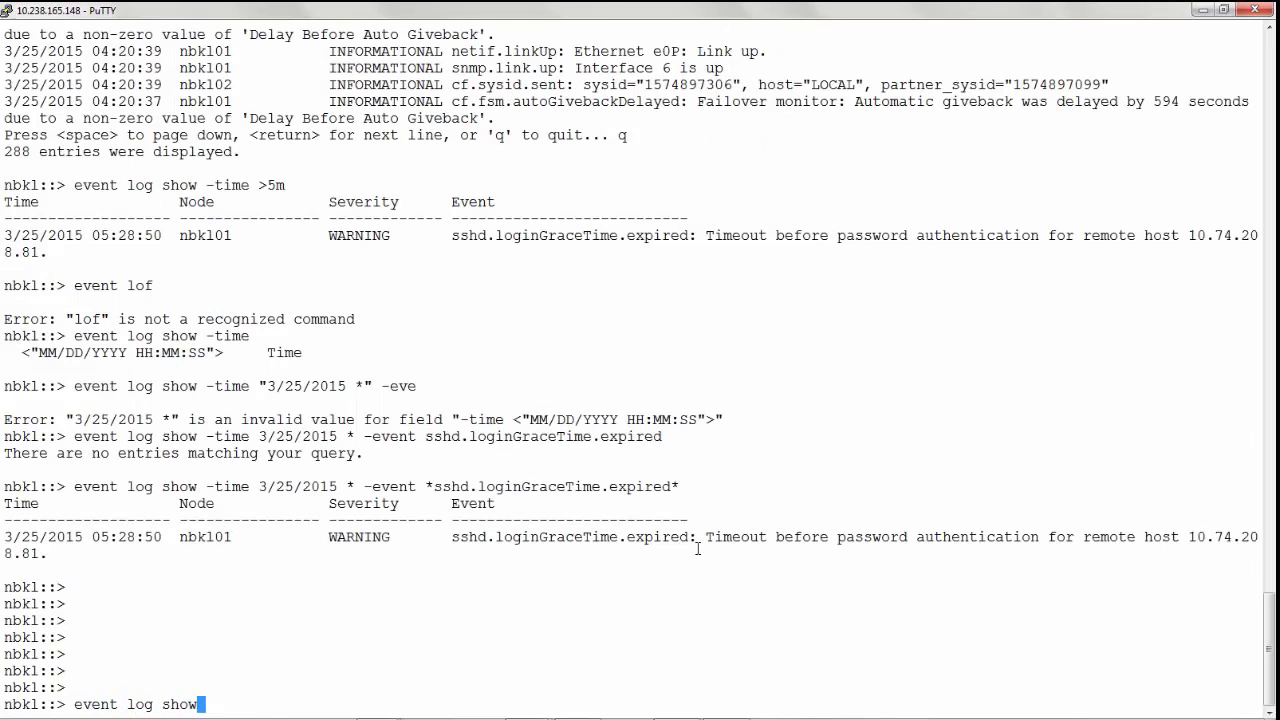
pyautogui.write('-time')
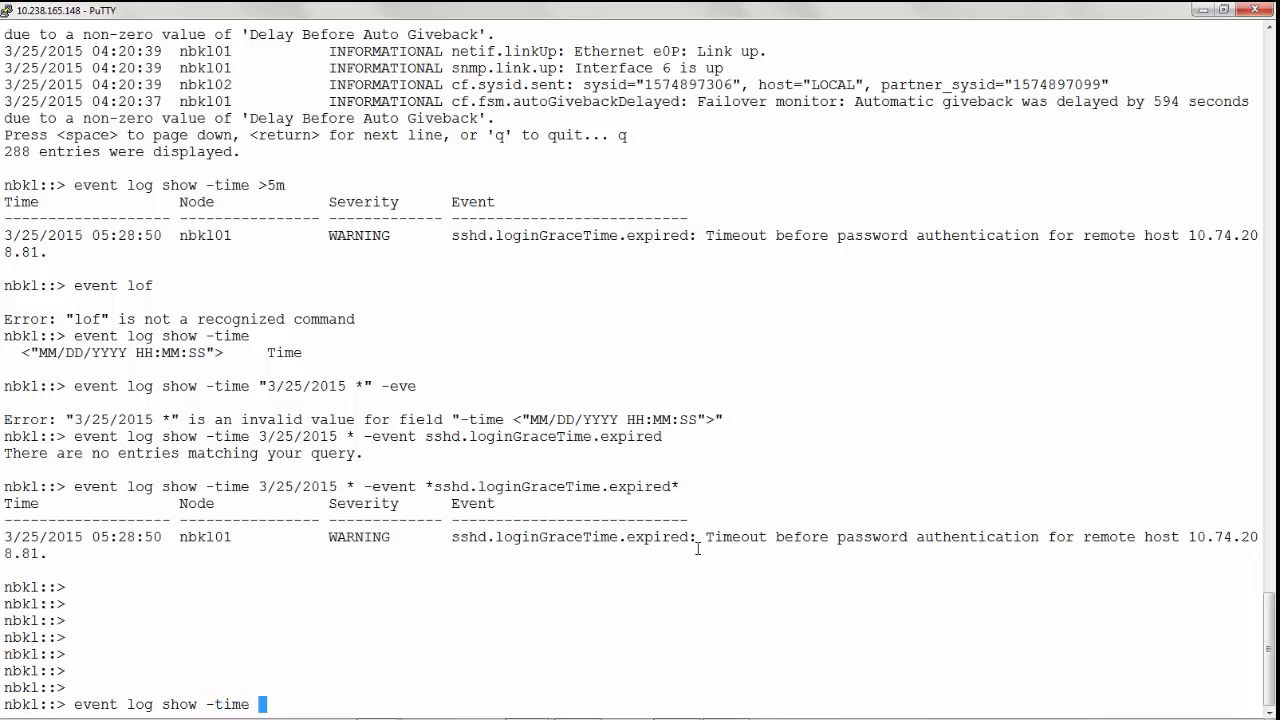
pyautogui.write('3/')
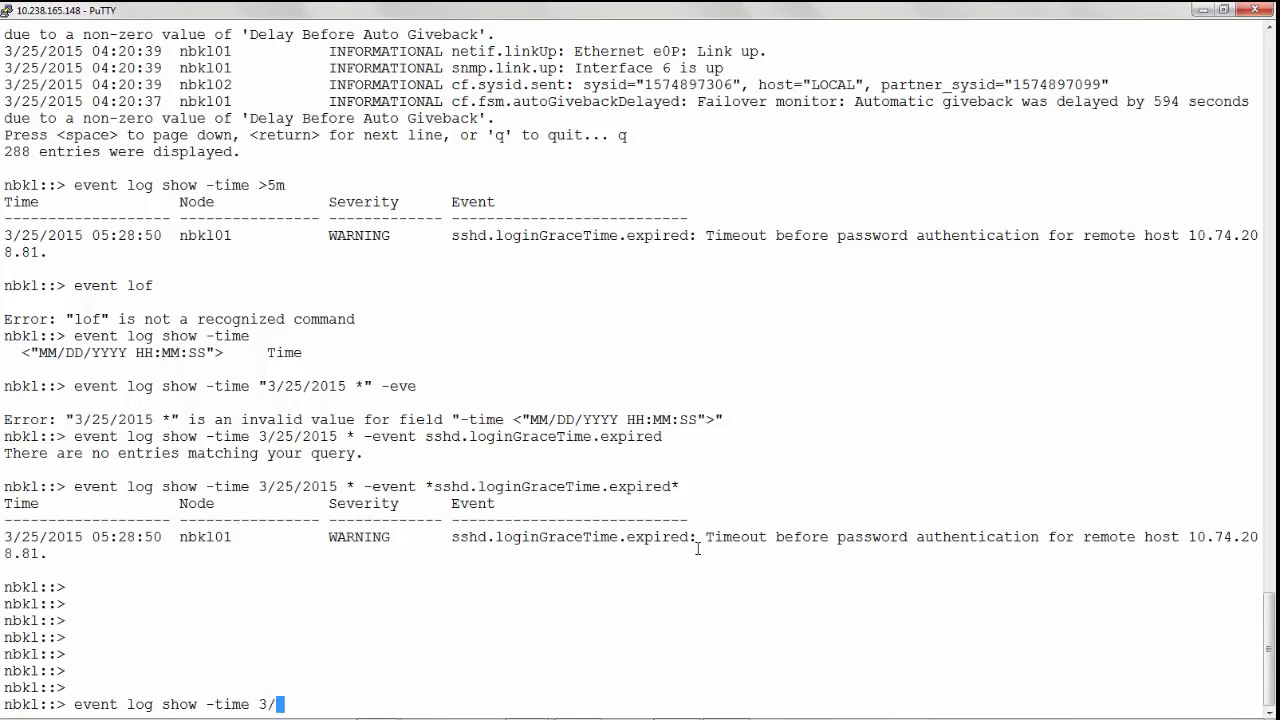
pyautogui.write('25/2015 *')
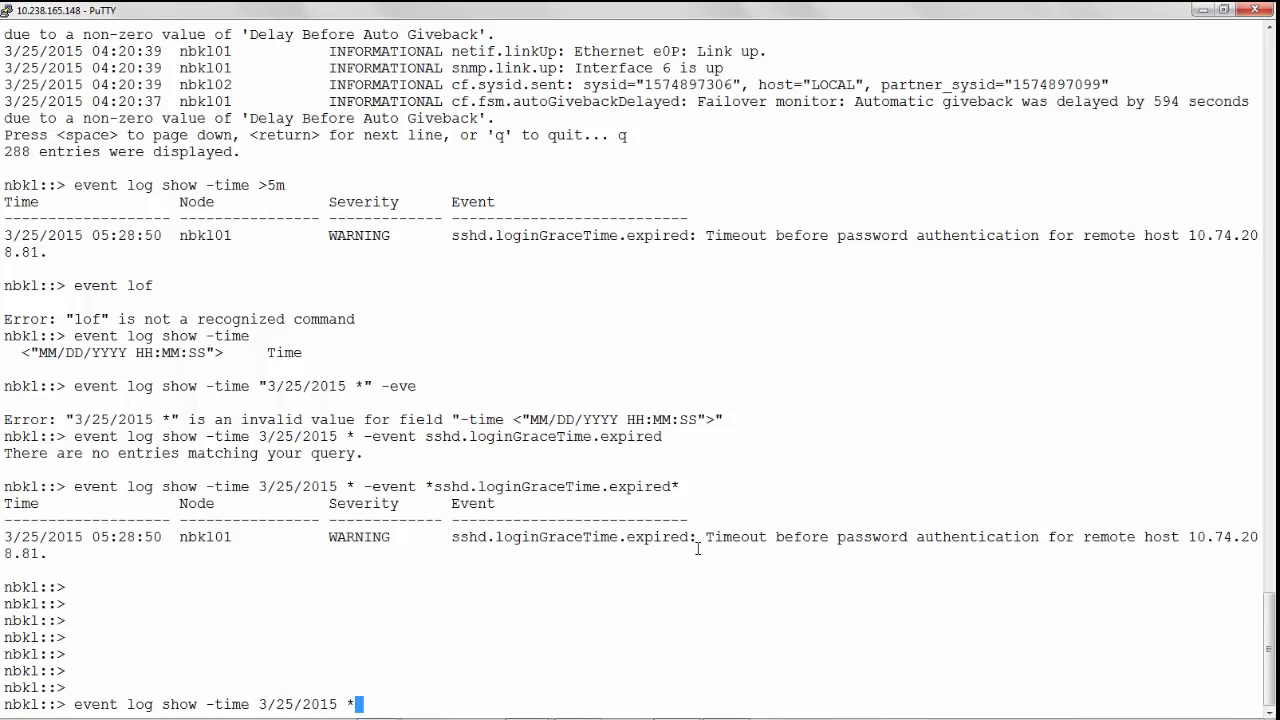
pyautogui.write('-')
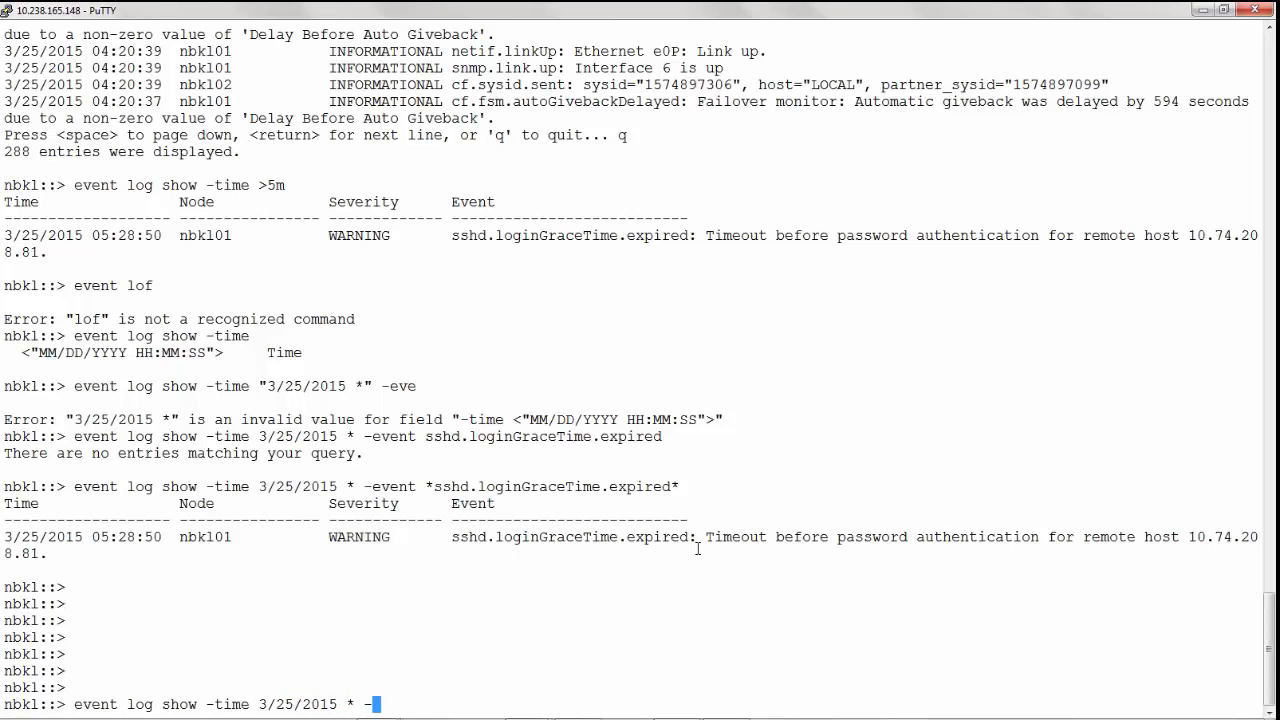
pyautogui.write('event')
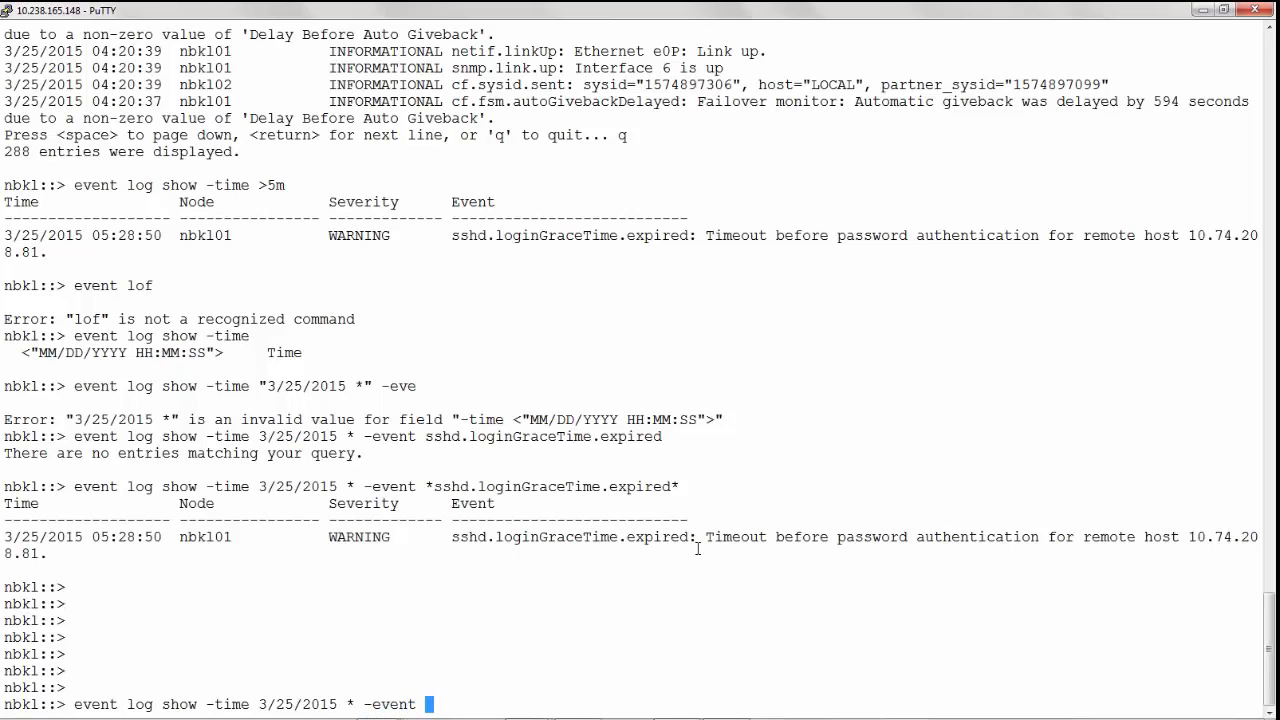
pyautogui.write('*')
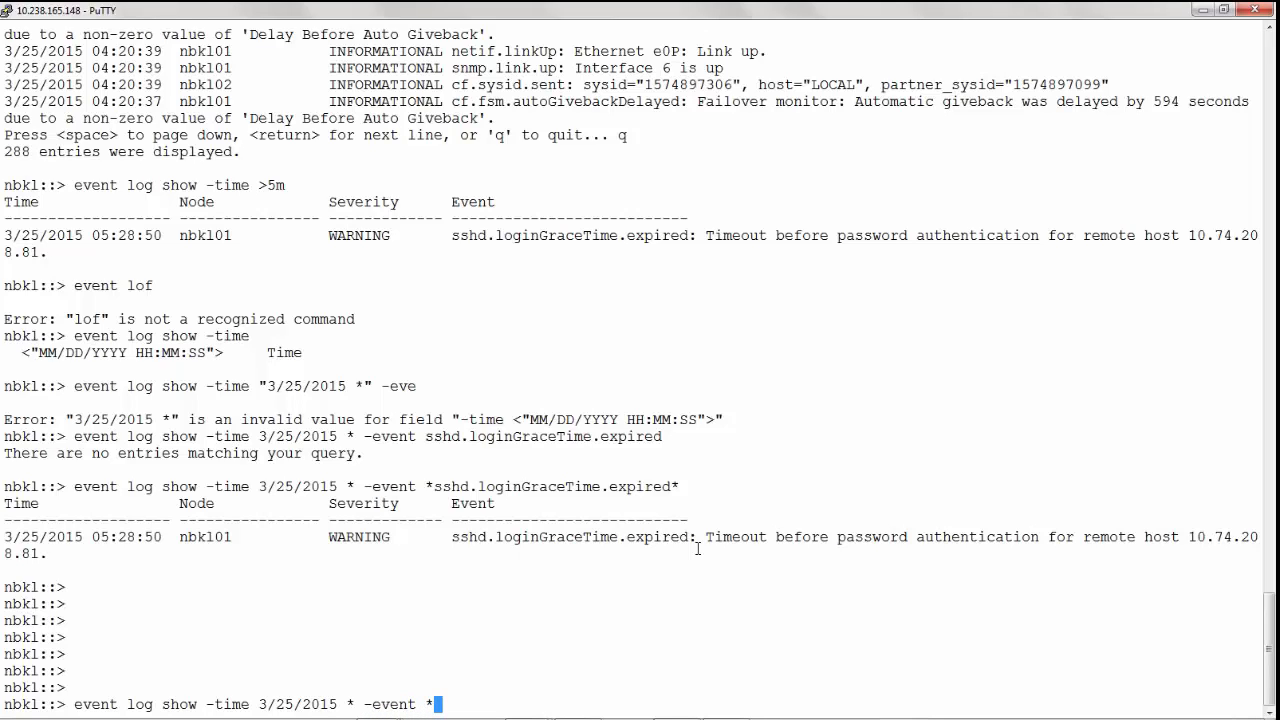
pyautogui.moveTo(452, 536)
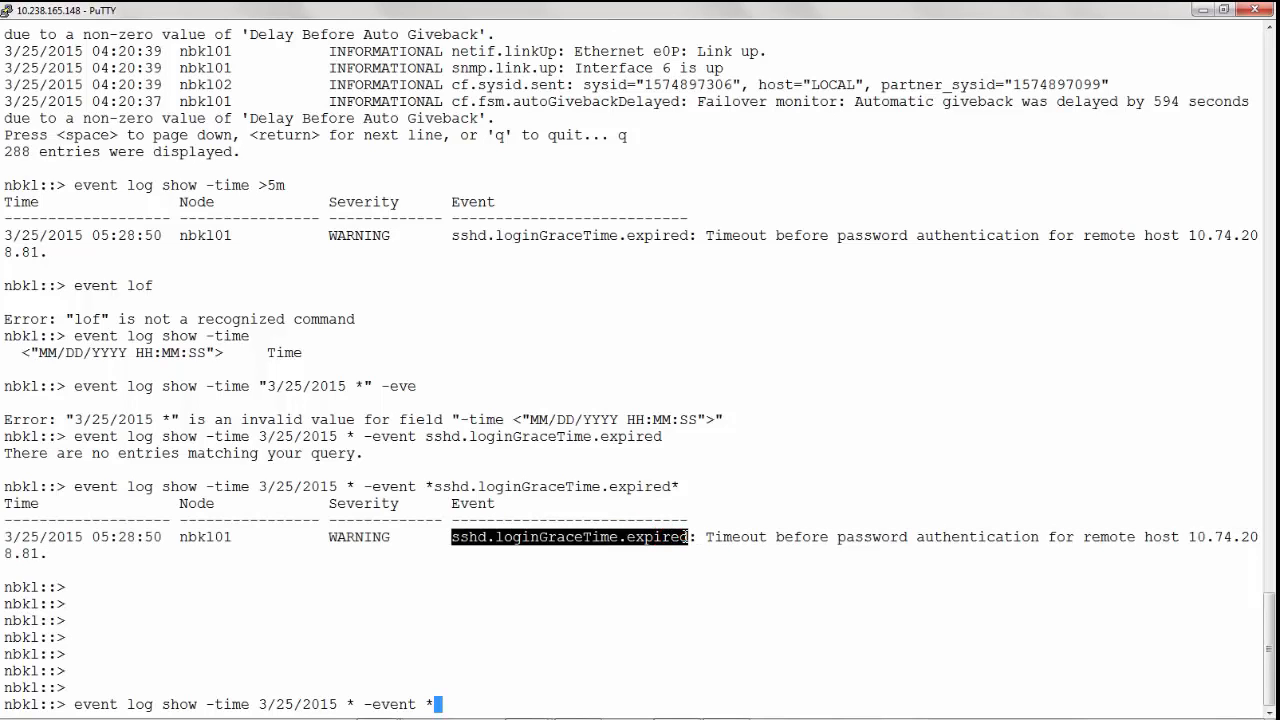
pyautogui.write('sshd.loginGraceTime.expired*')
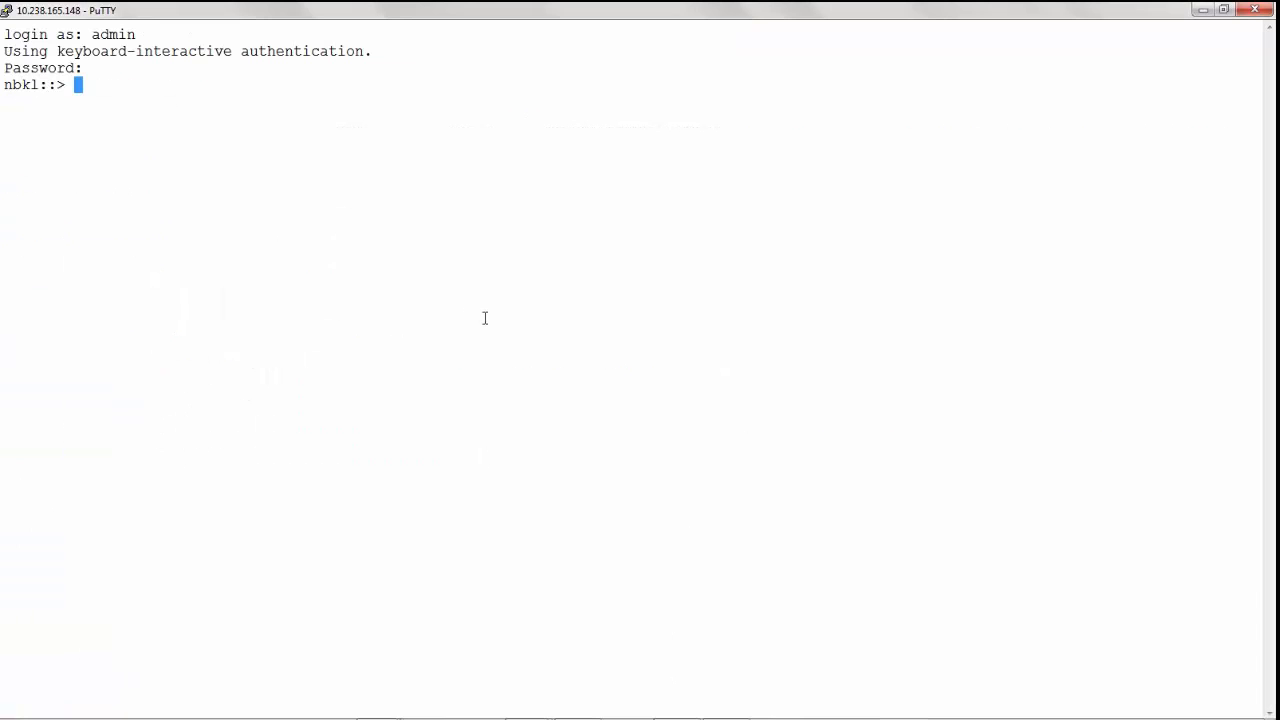
pyautogui.moveTo(786, 394)
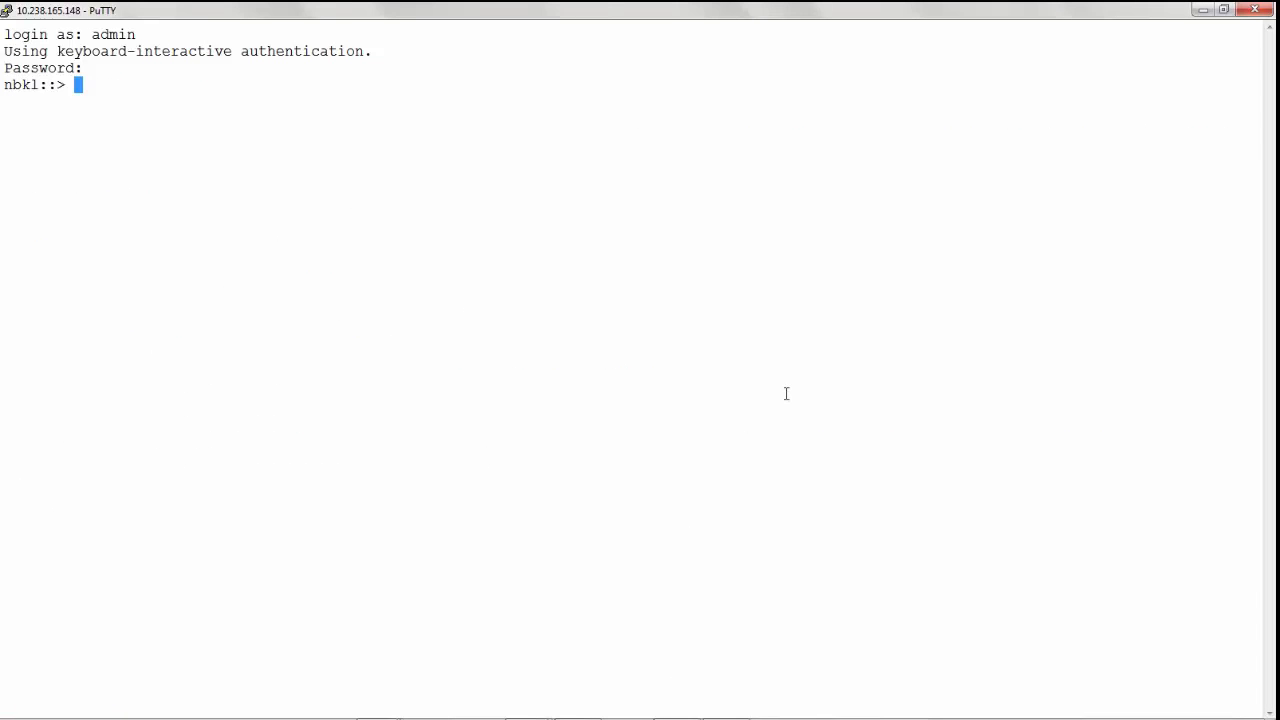
# Enter diagnostic privilege with set diag, confirm y, and start a debug log file modify command
pyautogui.write('s')
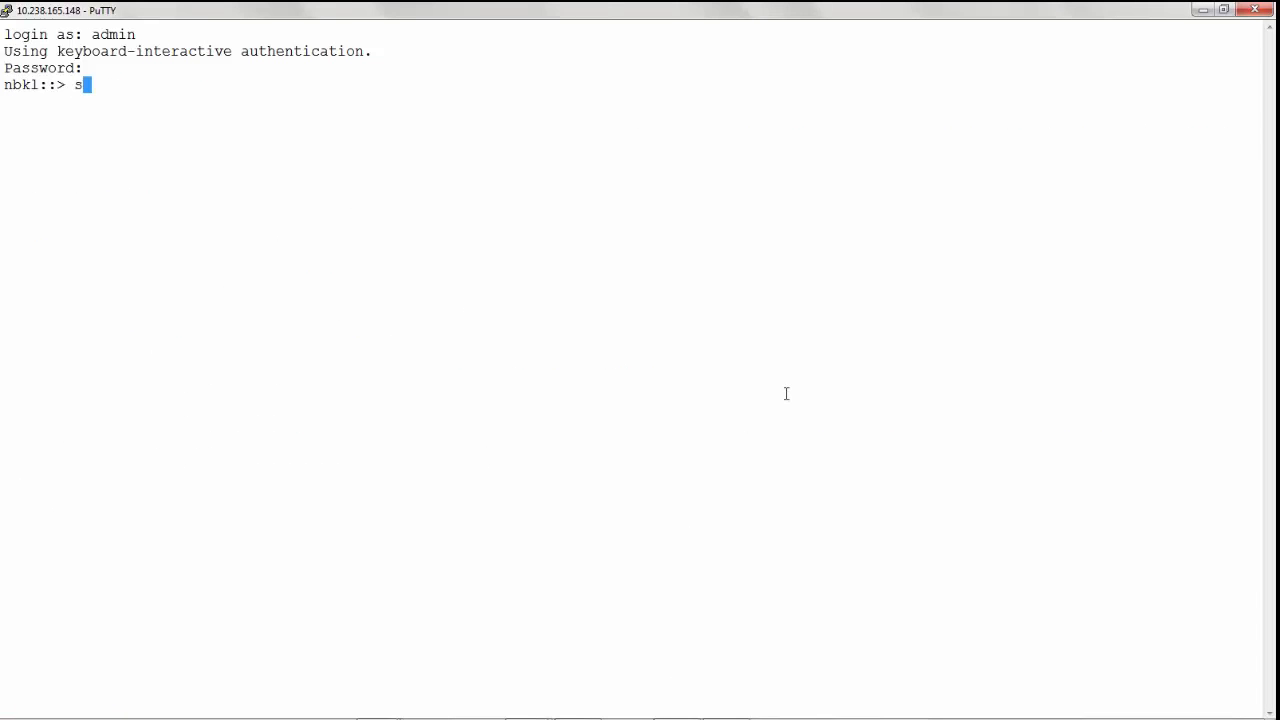
pyautogui.write('et')
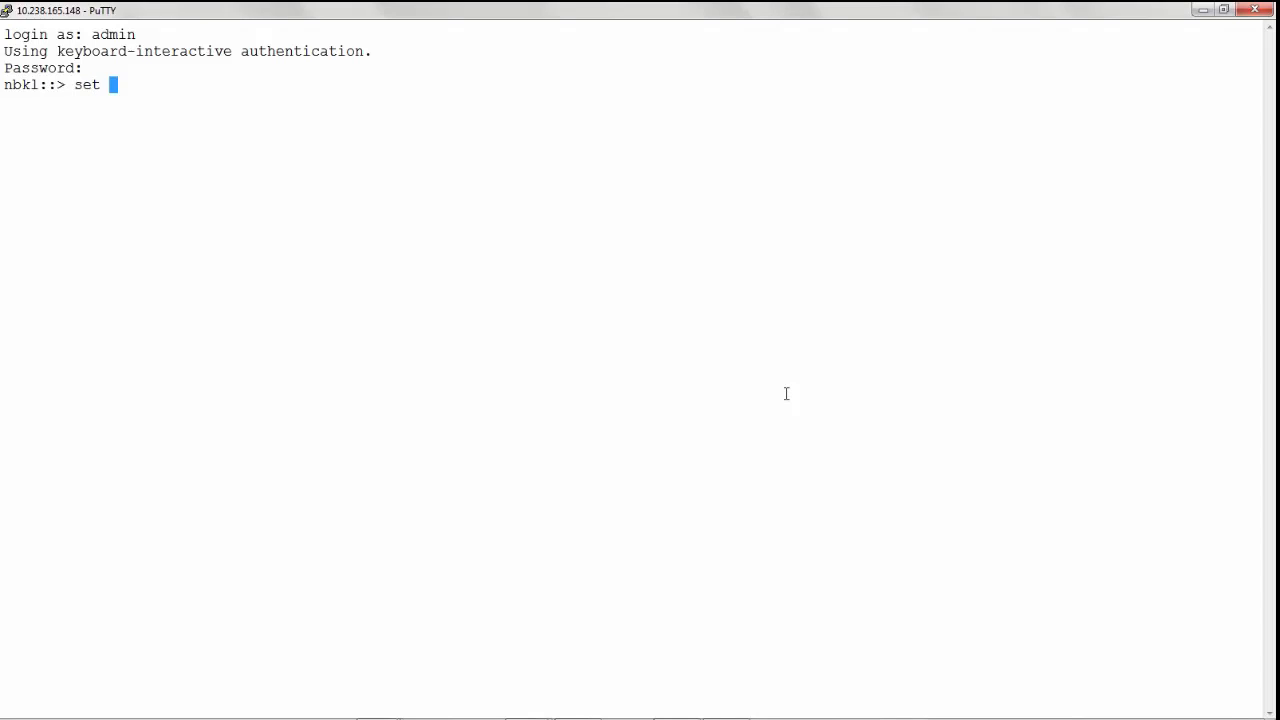
pyautogui.write('diag')
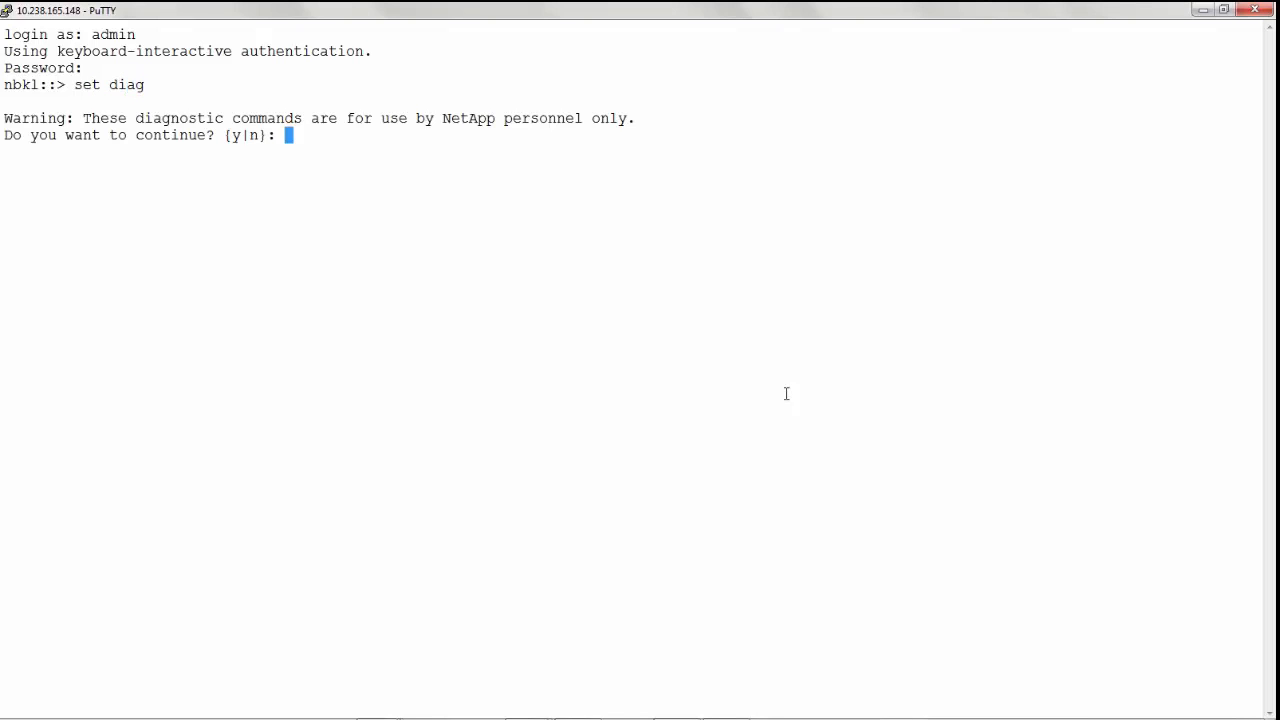
pyautogui.write('y')
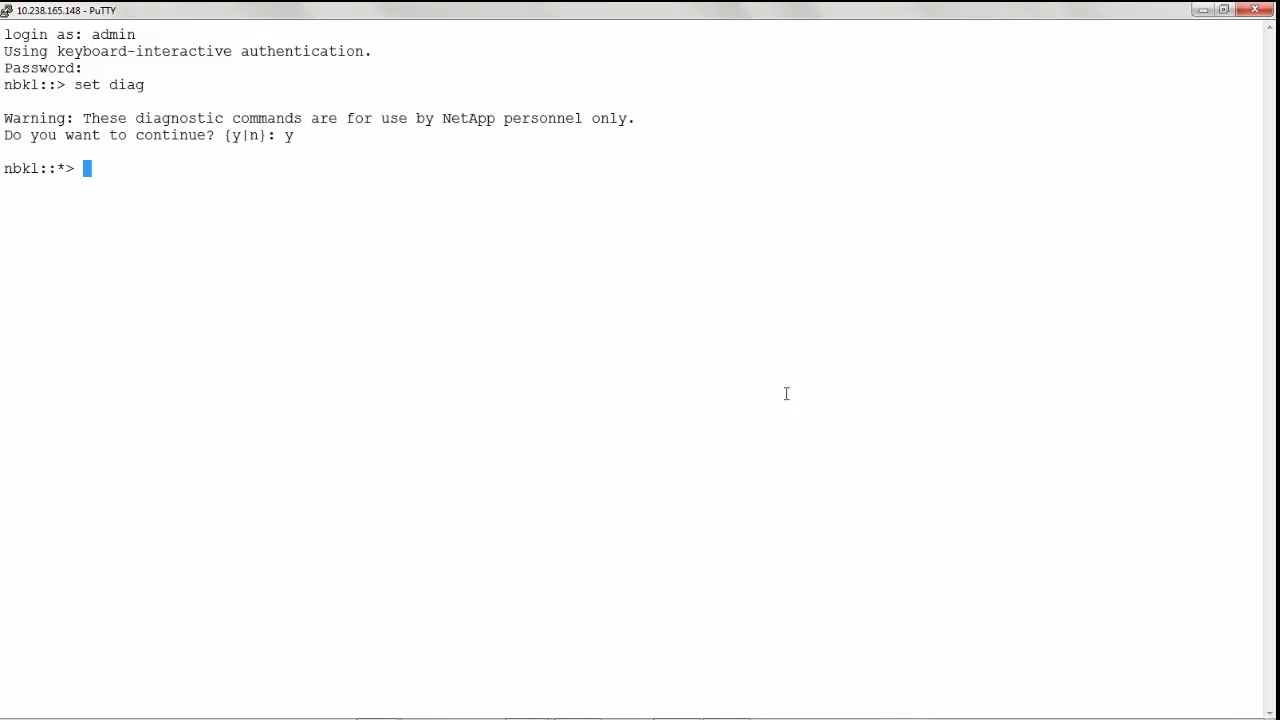
pyautogui.write('debug log file')
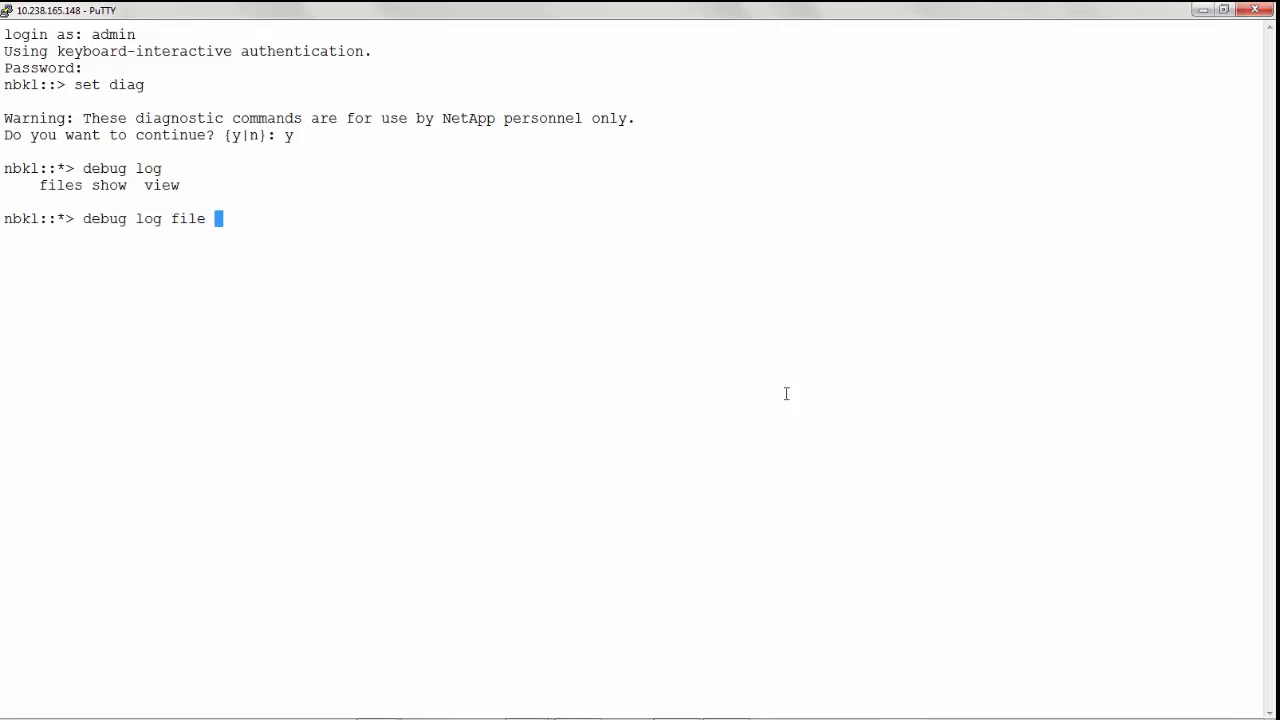
pyautogui.write('modify')
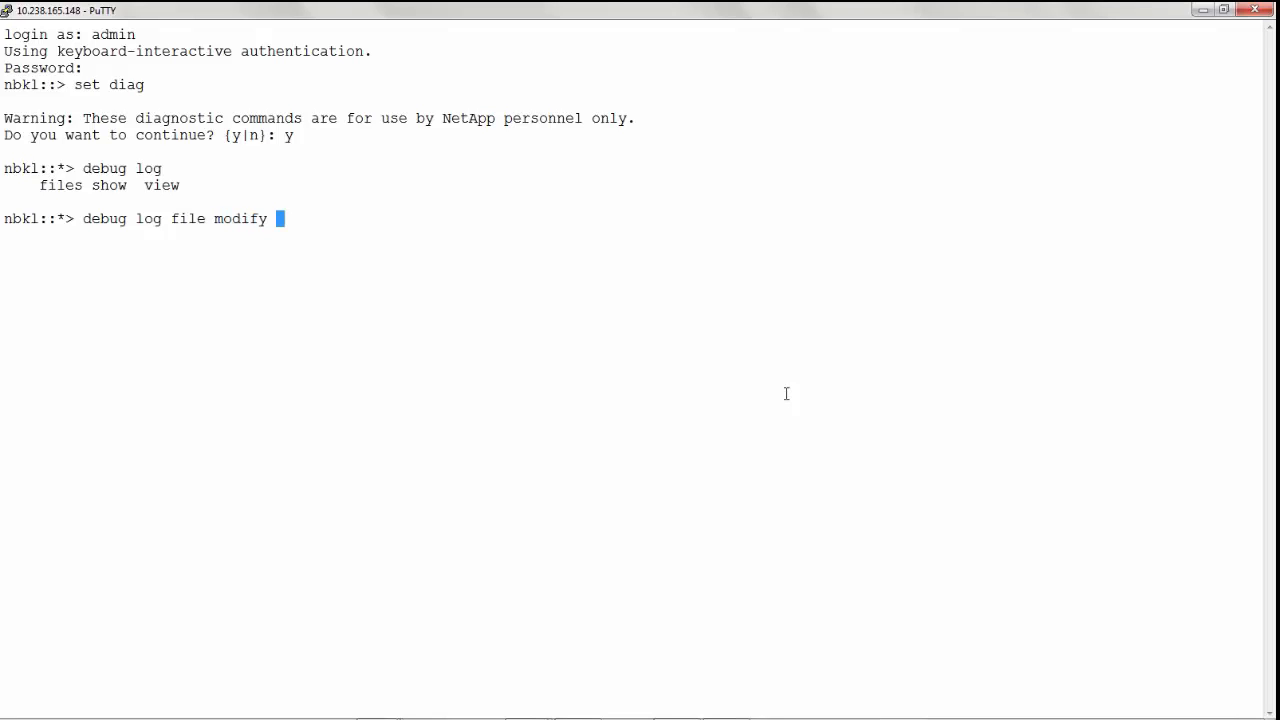
# Restrict the debug log with -incl-files messages
pyautogui.write('-incl-files')
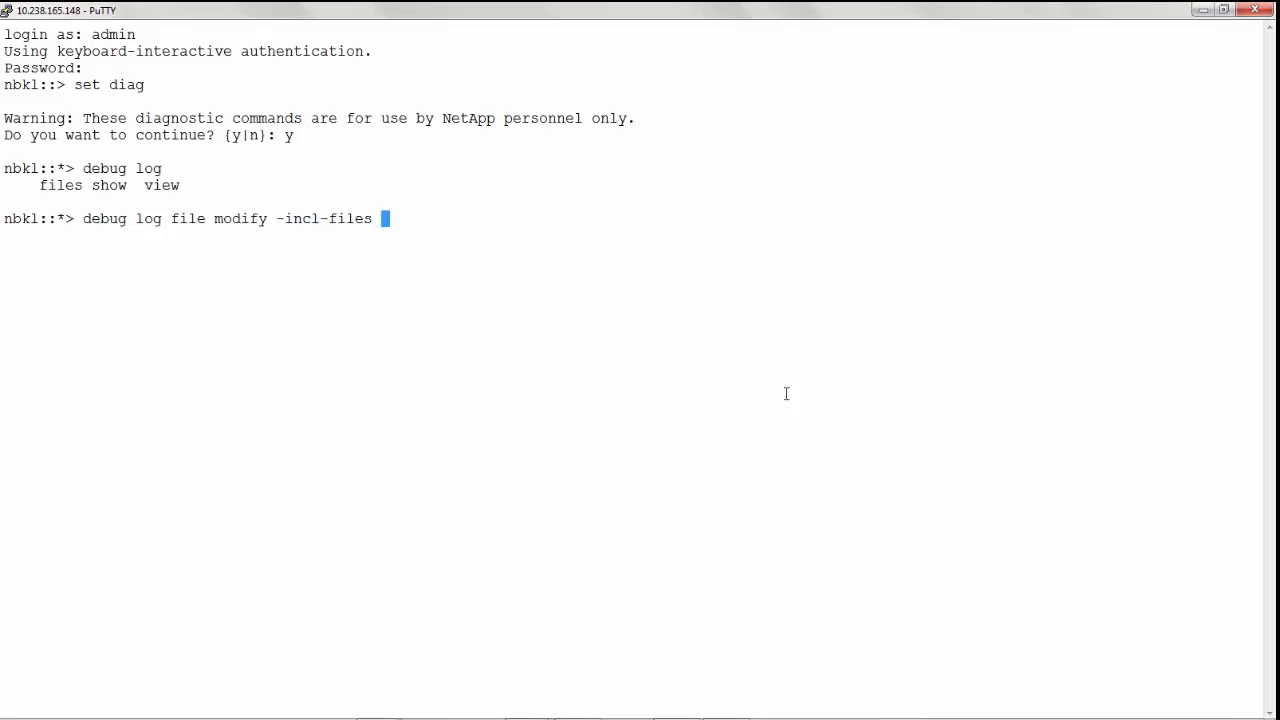
pyautogui.write('m')
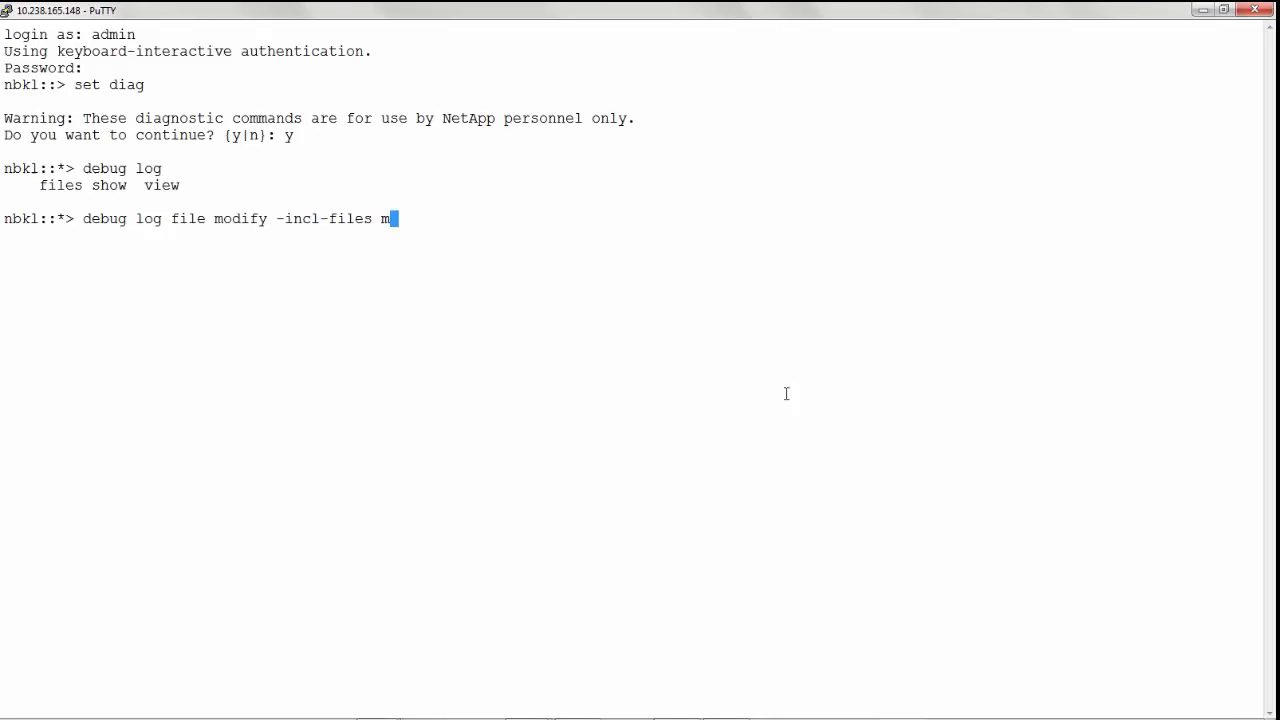
pyautogui.write('essages')
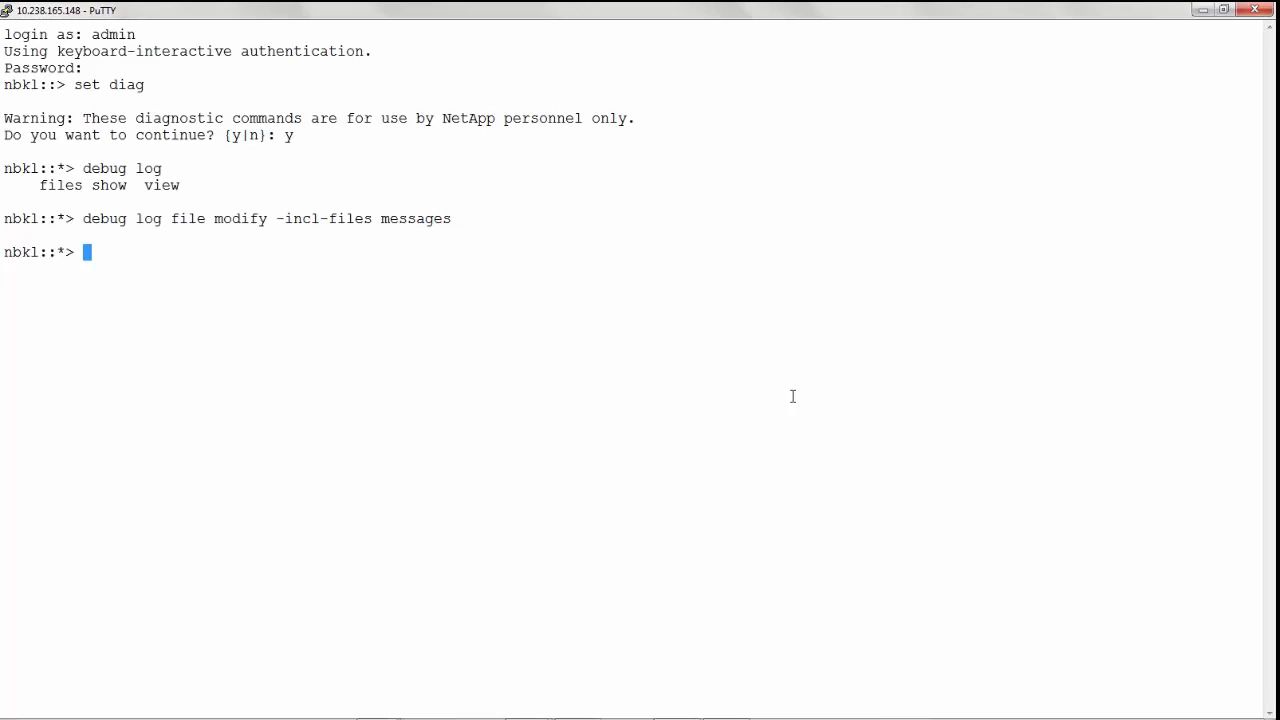
# Run debug log show -timestamp >5m and page through all 40 entries
pyautogui.write('debug')
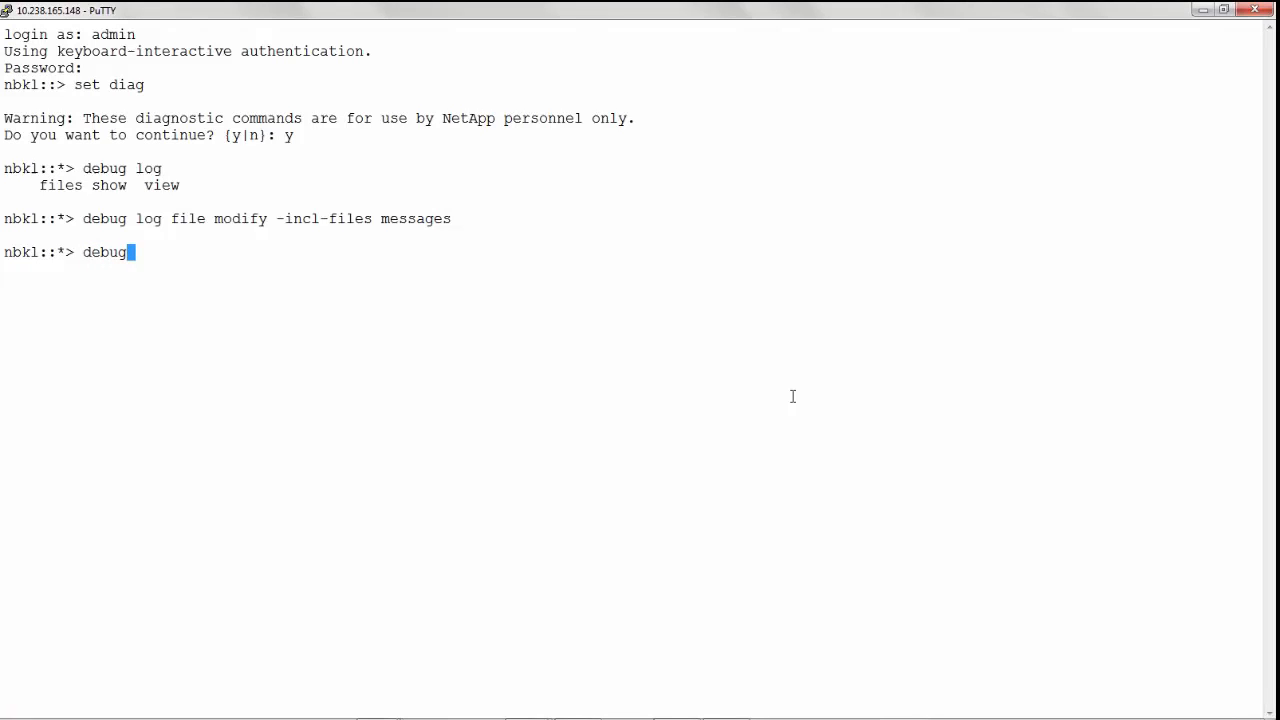
pyautogui.write('log')
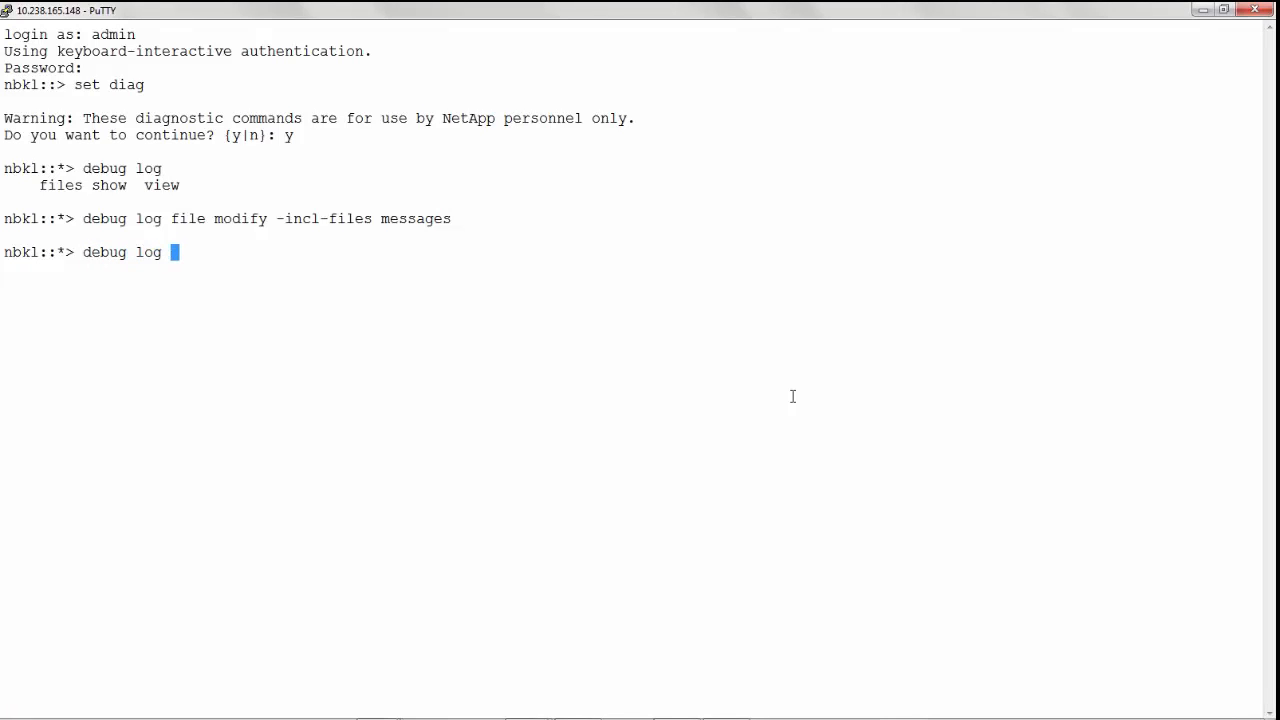
pyautogui.write('show -time')
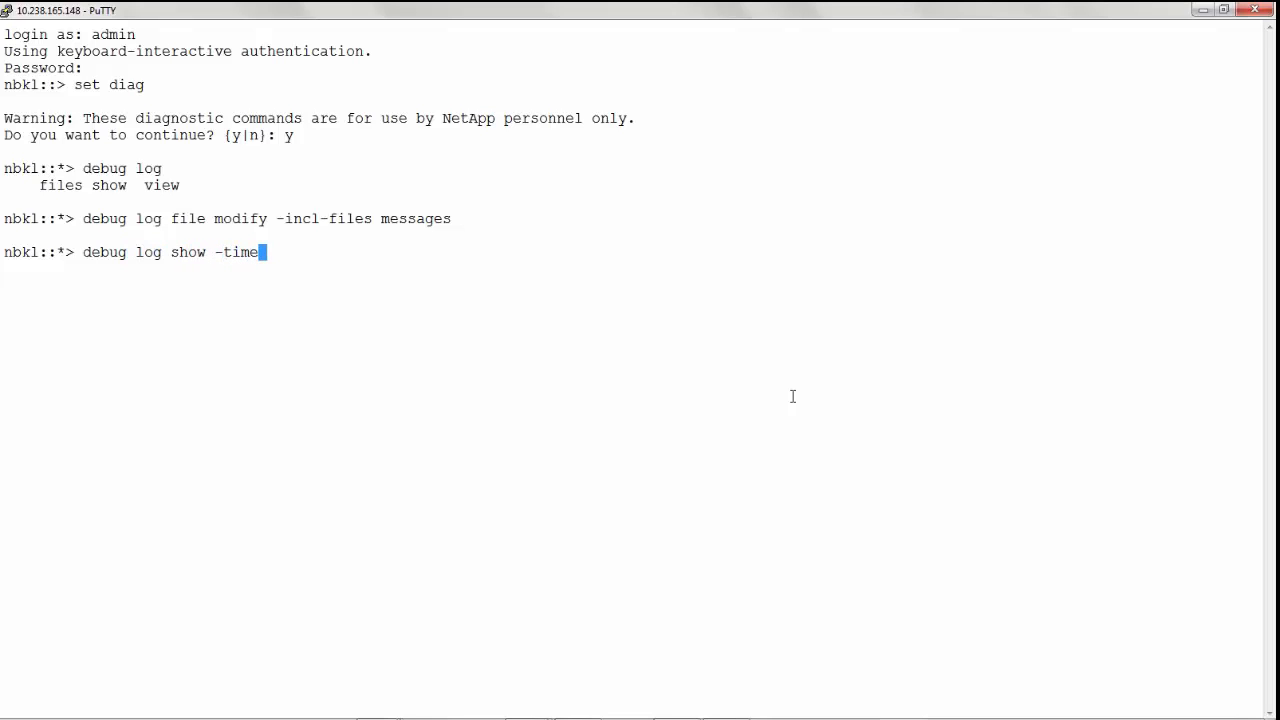
pyautogui.write('stamp')
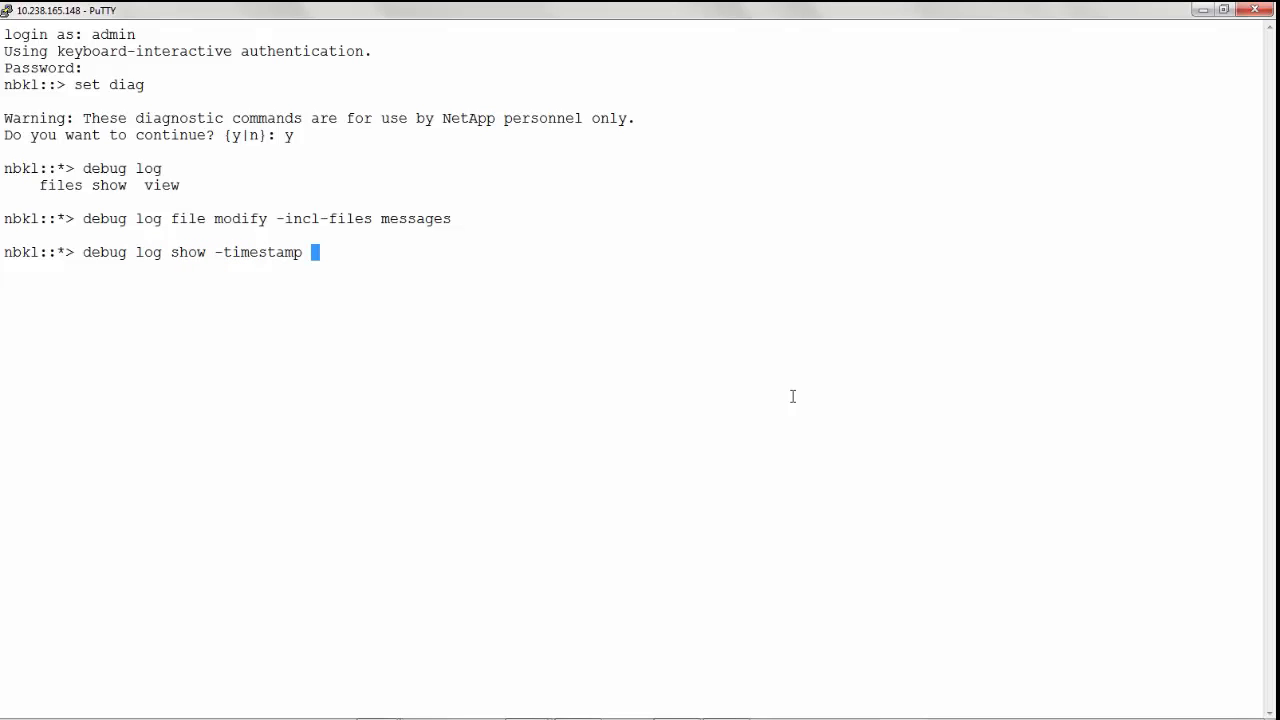
pyautogui.write('>5')
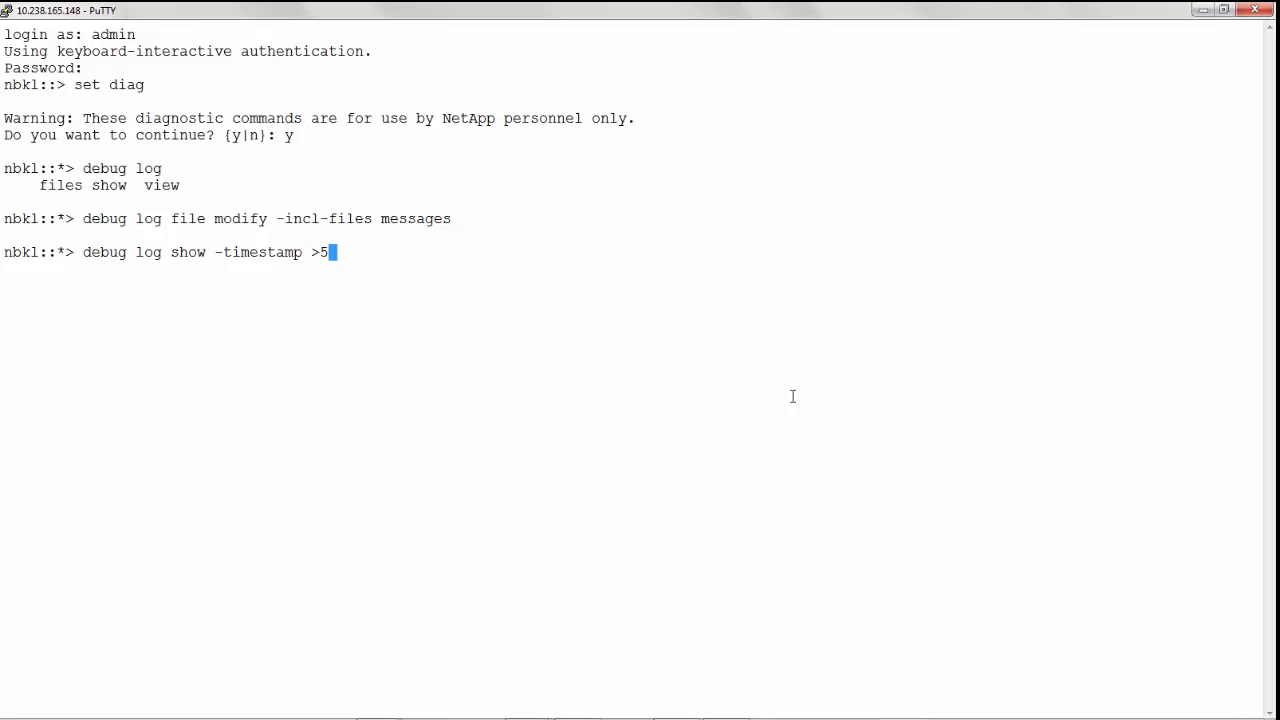
pyautogui.write('m')
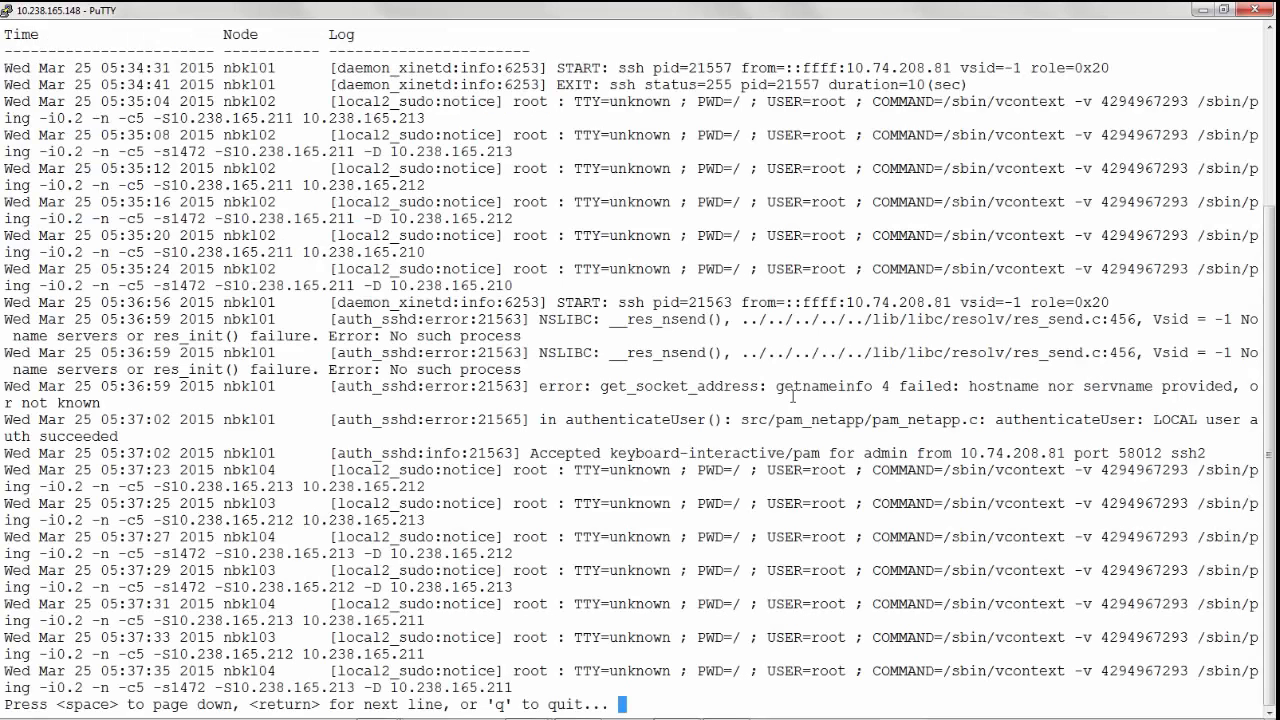
pyautogui.press('space')
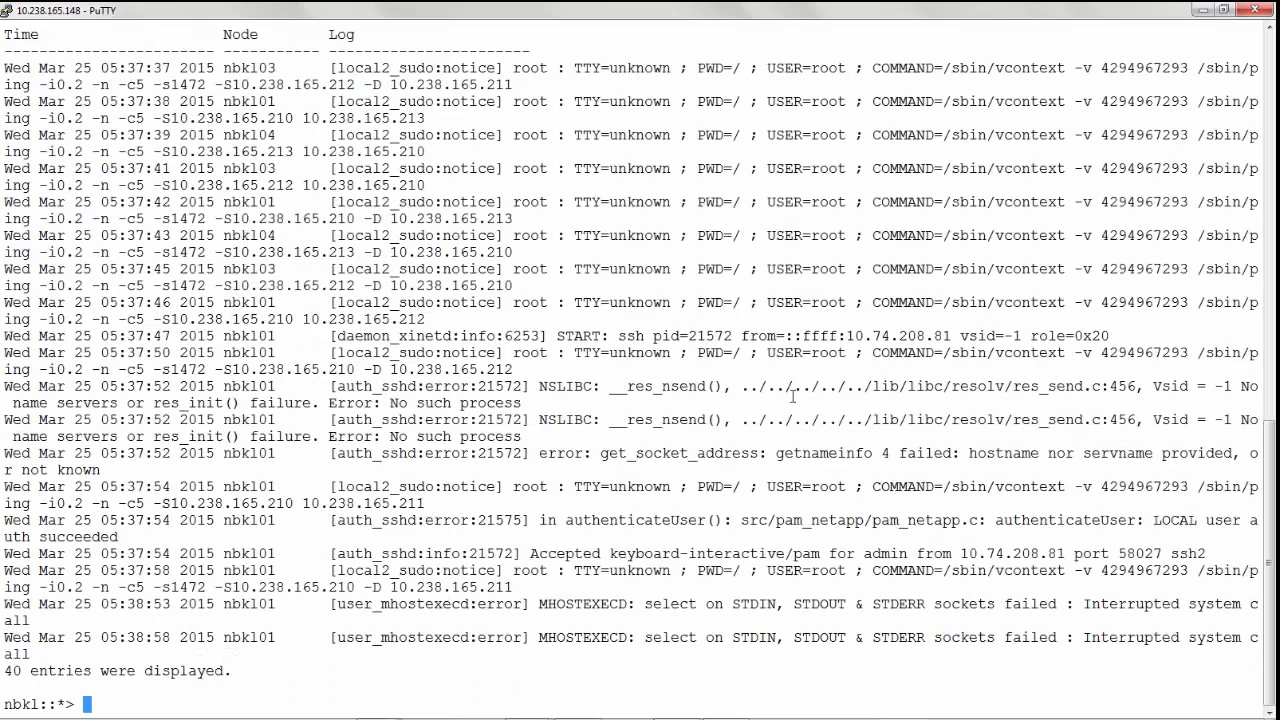